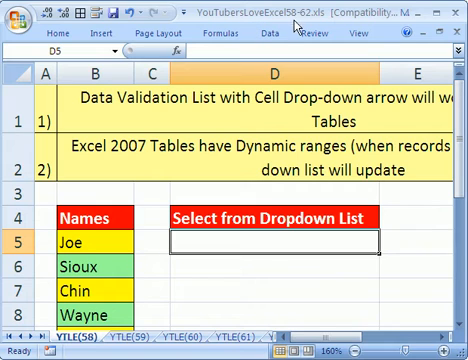
mouse_move(268, 238)
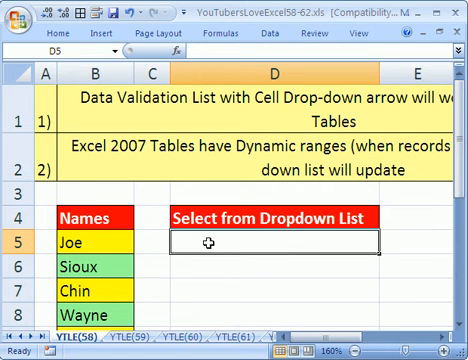
mouse_move(285, 245)
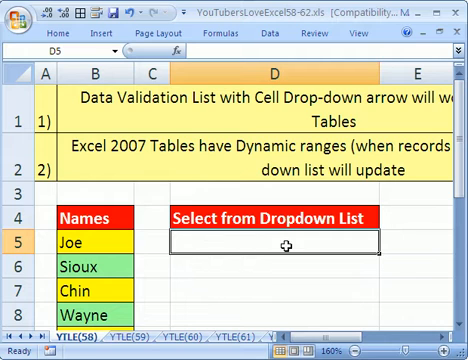
mouse_move(95, 243)
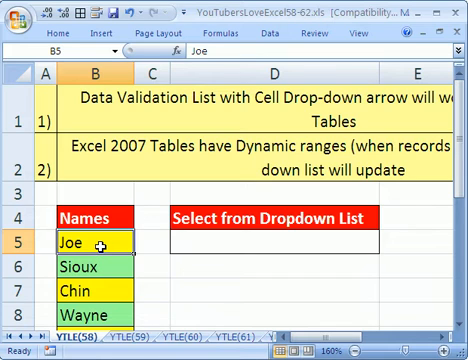
- Convert the Names list in B4:B10, Joe through Itheka, into an Excel table
scroll("down", 3)
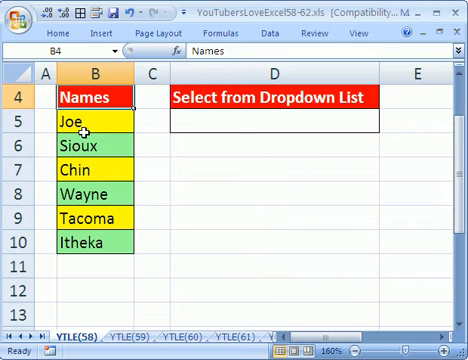
left_click(92, 147)
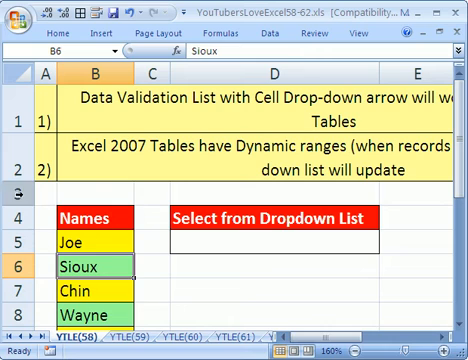
mouse_move(158, 299)
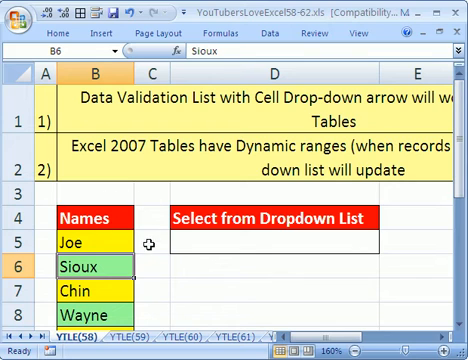
scroll("down", 3)
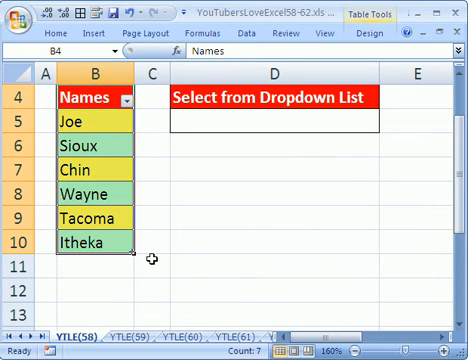
left_click(88, 238)
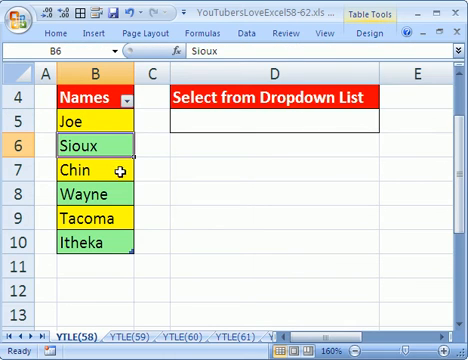
mouse_move(271, 198)
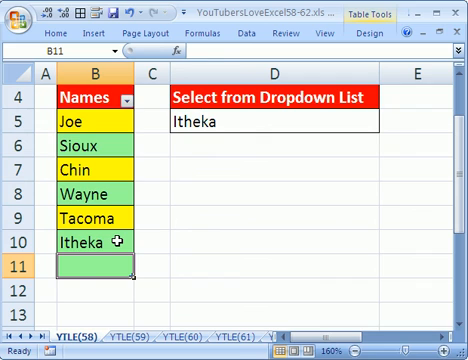
- Enter Joe in B11 and Hal in B12 to extend the Names table
type("Joe")
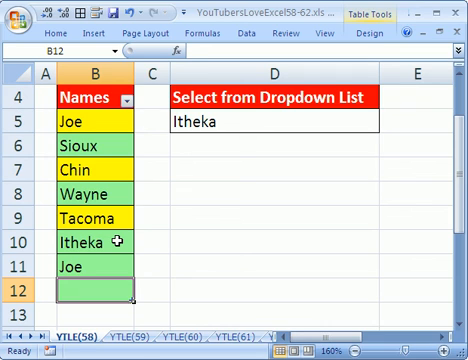
type("H")
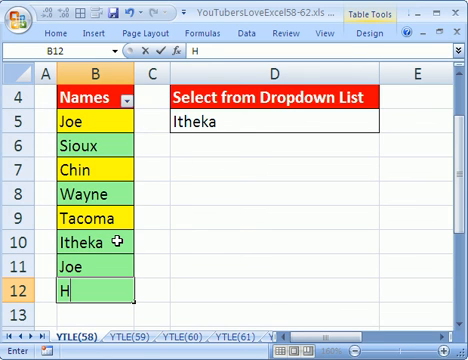
type("al")
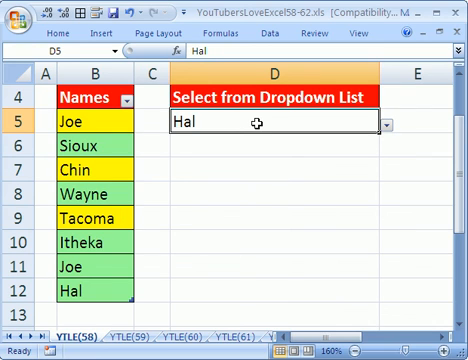
mouse_move(96, 292)
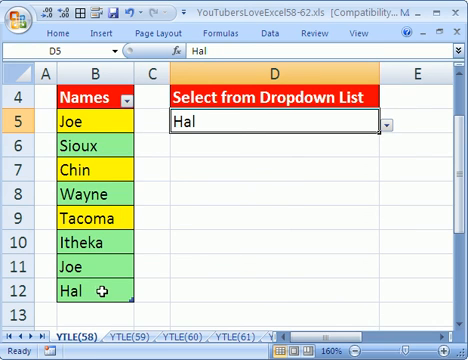